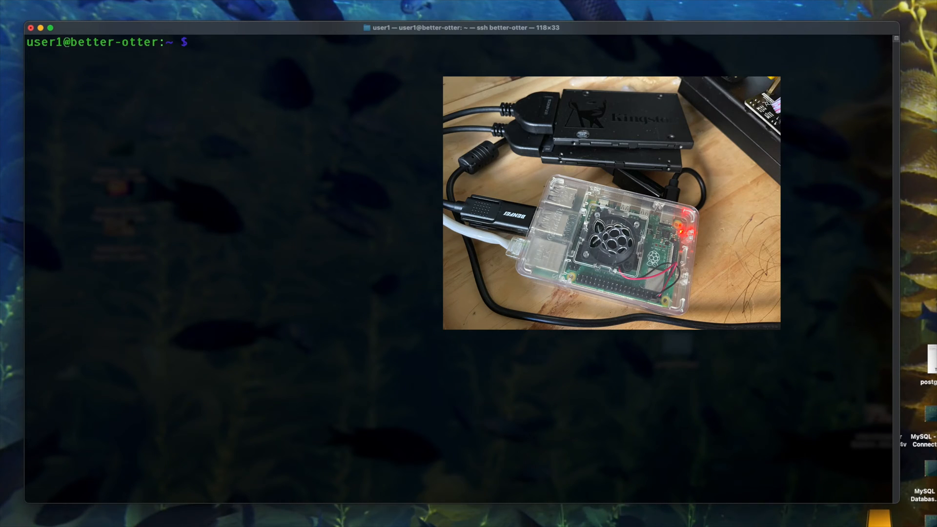
- Become root with sudo su - and refresh the package lists with apt update
type("sudo su -")
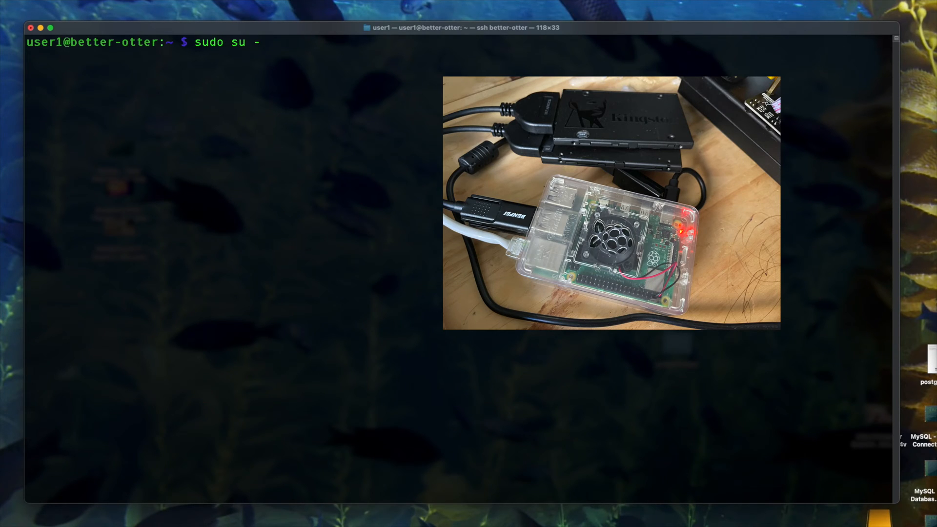
key("Return")
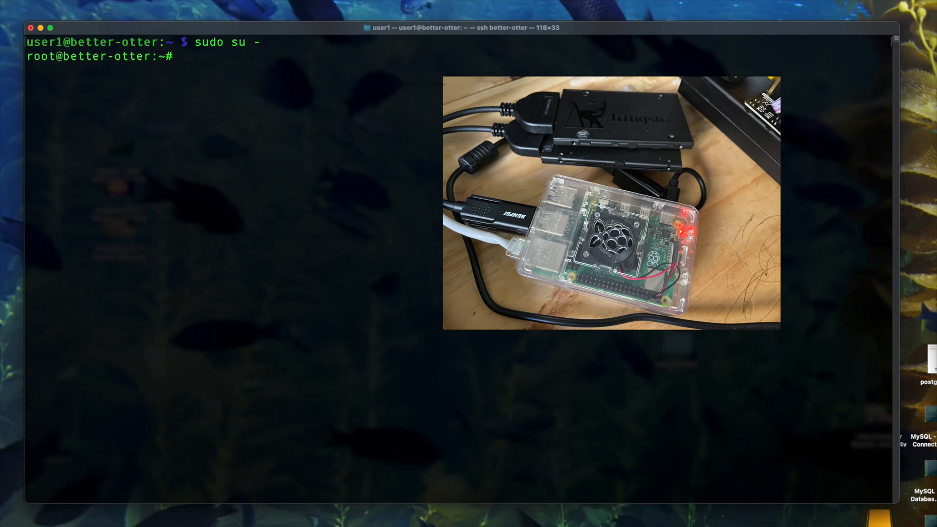
type("apt update")
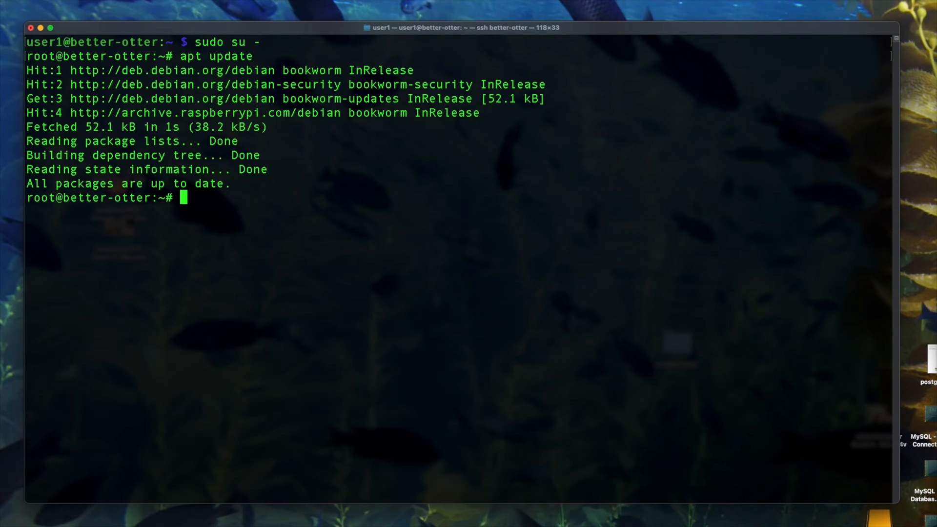
- Install Samba with apt install samba and add user1 as an SMB user
type("apt install")
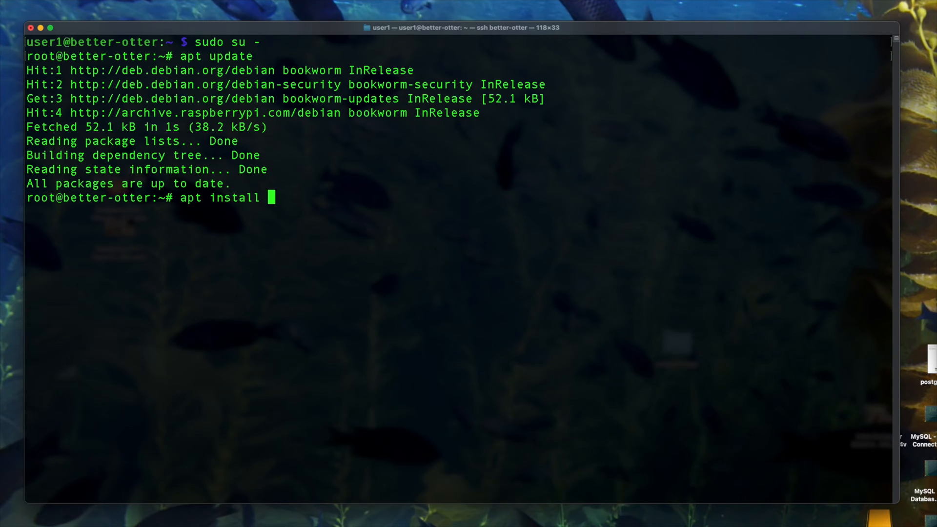
type("samba")
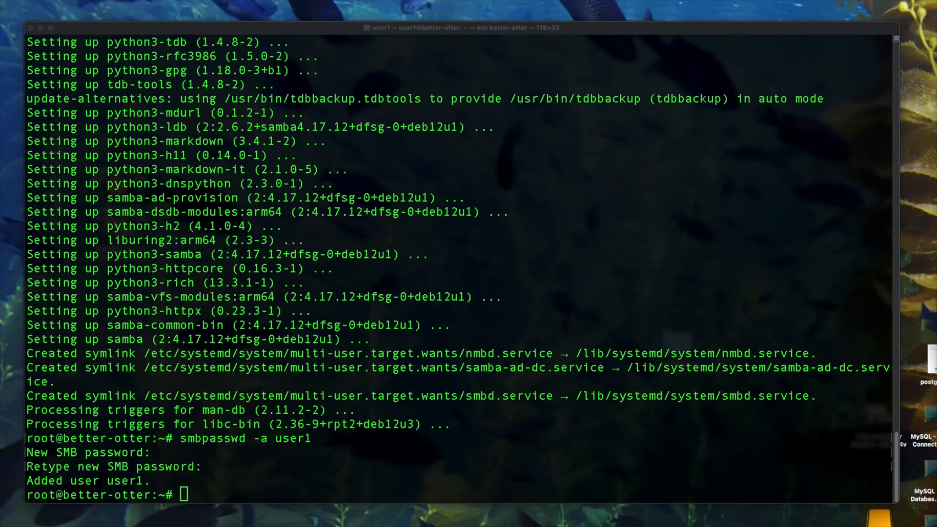
right_click(421, 326)
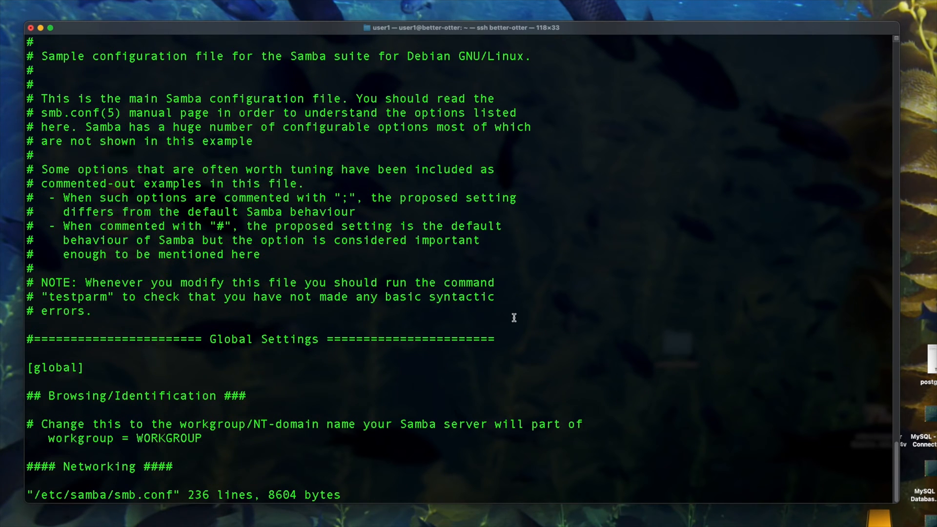
- Append a writable [storage1] share for user1 to smb.conf, save it, and list disks with df -h
scroll("down", 3)
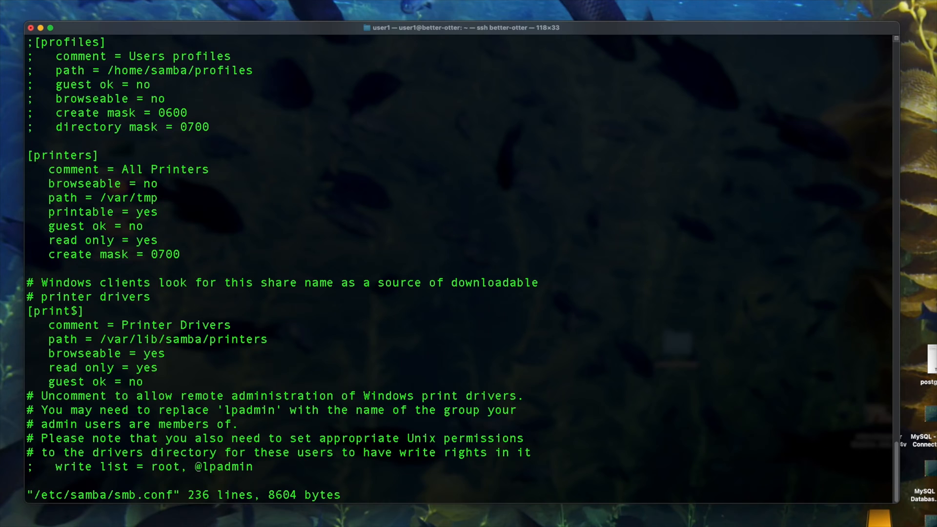
scroll("down", 3)
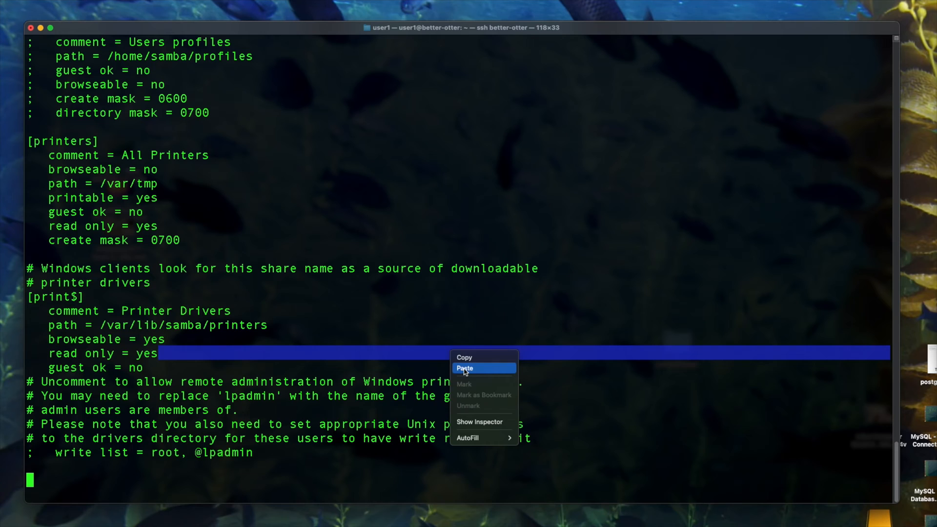
left_click(465, 367)
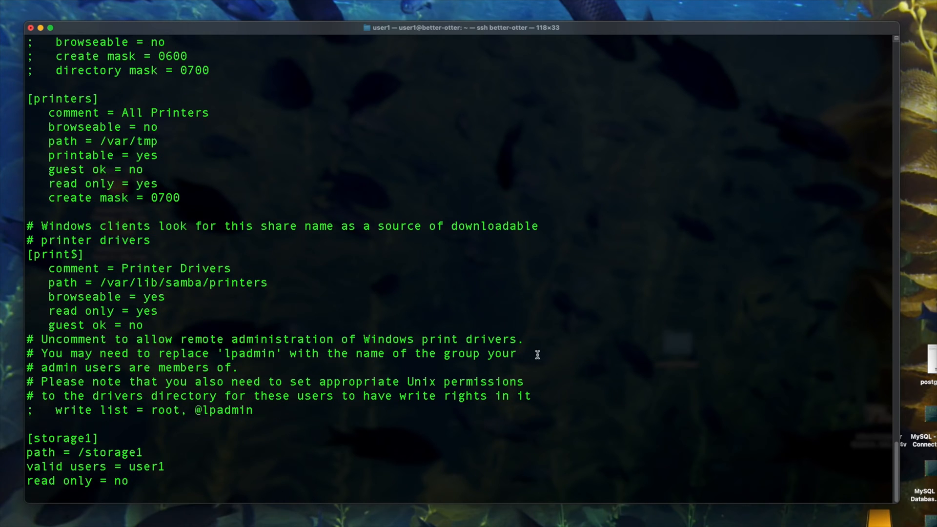
key("Backspace")
type(":wq")
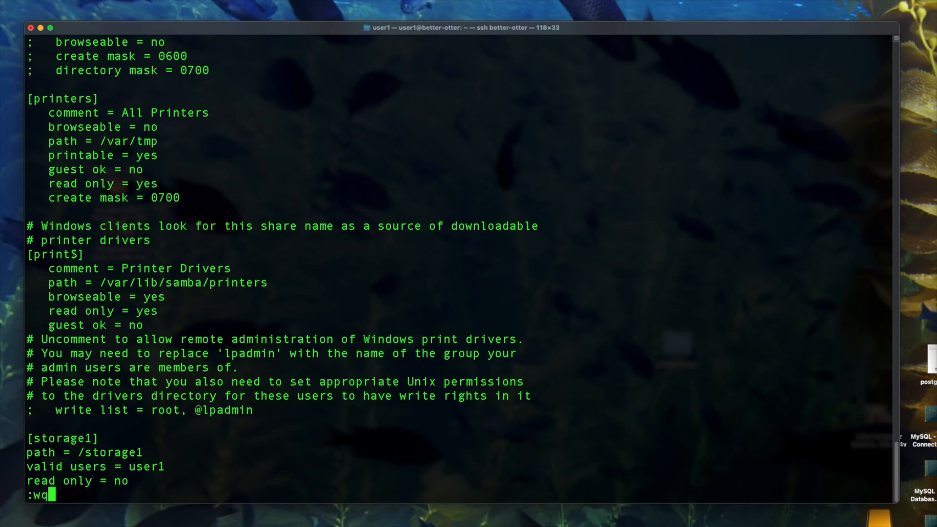
type("df -h")
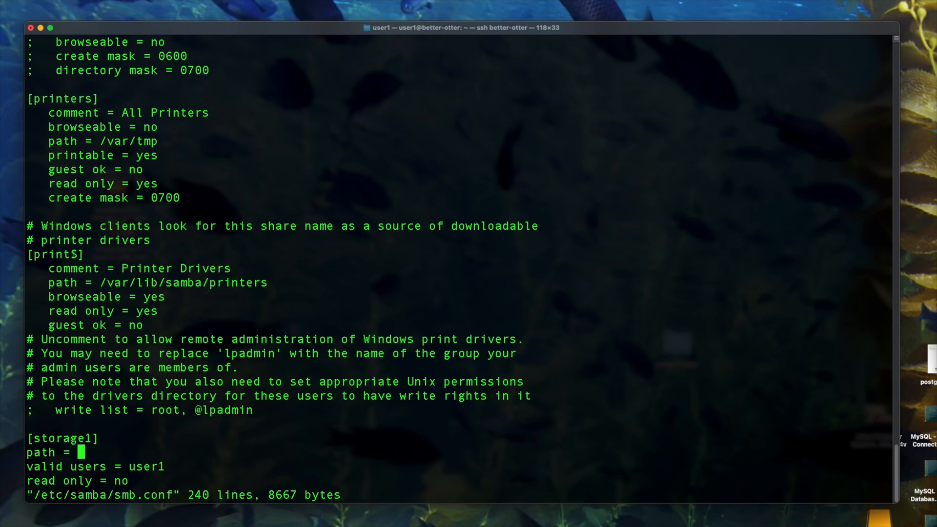
- Set the storage1 share path to /tank1 in smb.conf and save
type("/tank1")
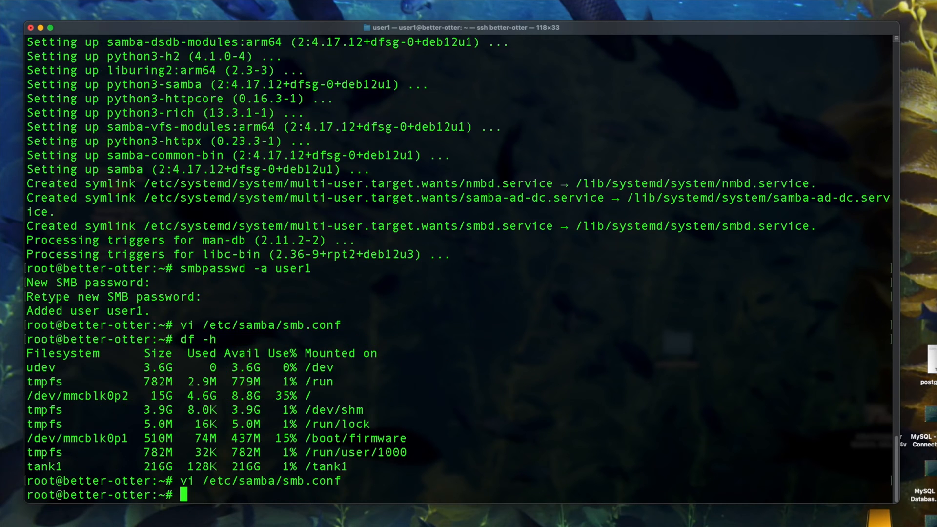
mouse_move(675, 352)
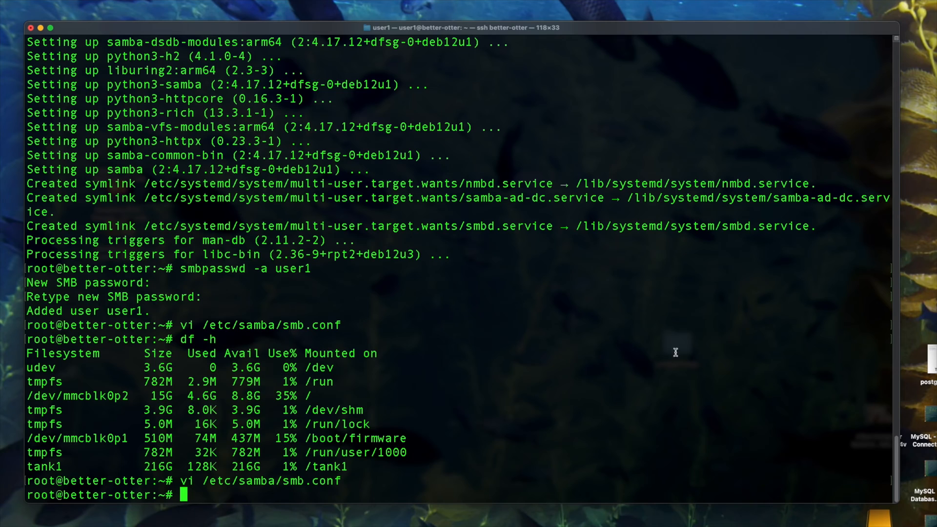
- Check smbd status, enable it at boot, start it, and confirm it is active
type("s")
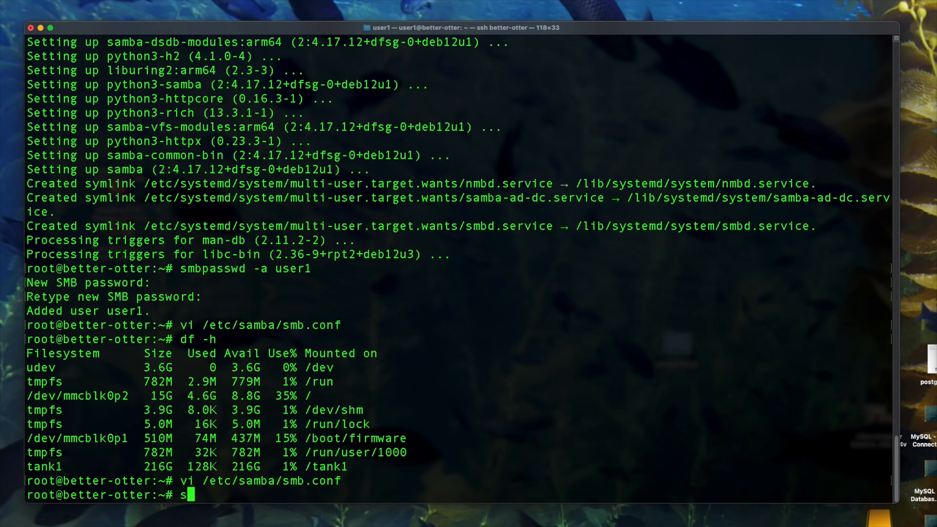
type("ystemctl status")
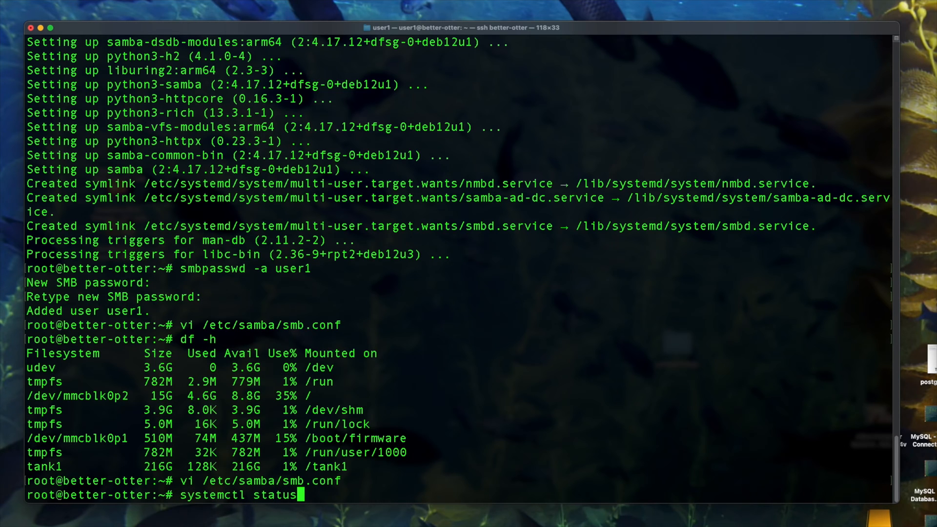
type("smbd")
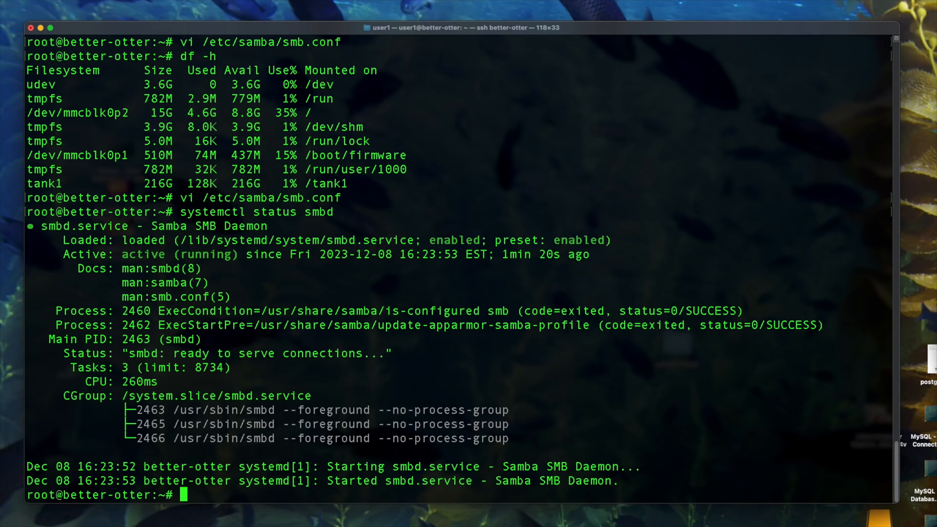
type("systemctl st smbd")
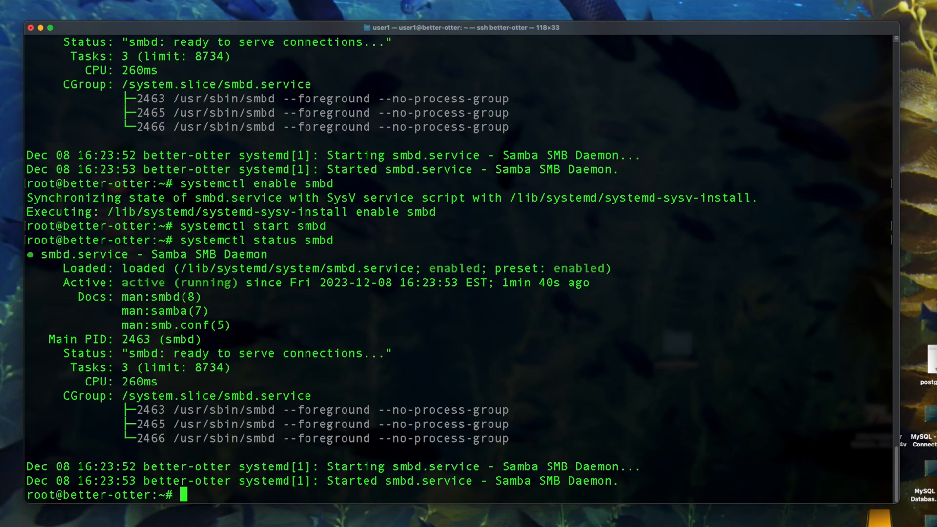
mouse_move(113, 285)
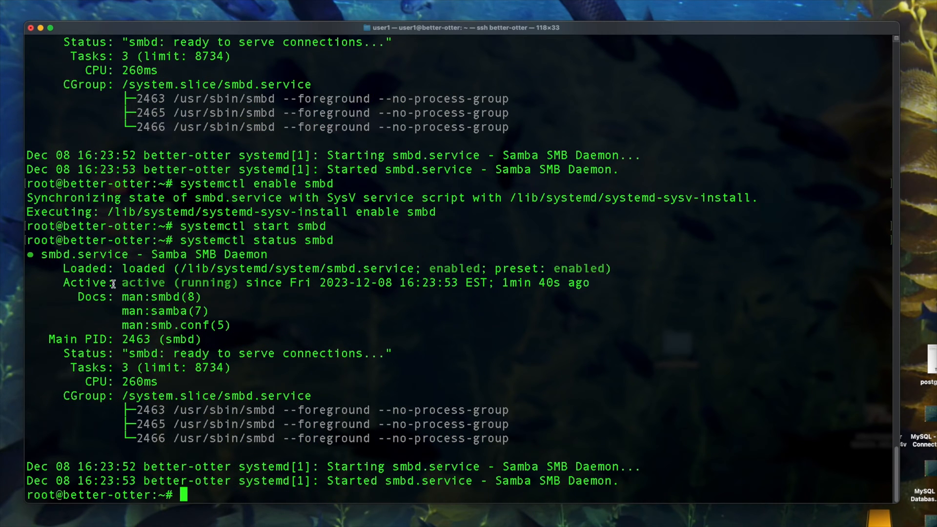
mouse_move(249, 328)
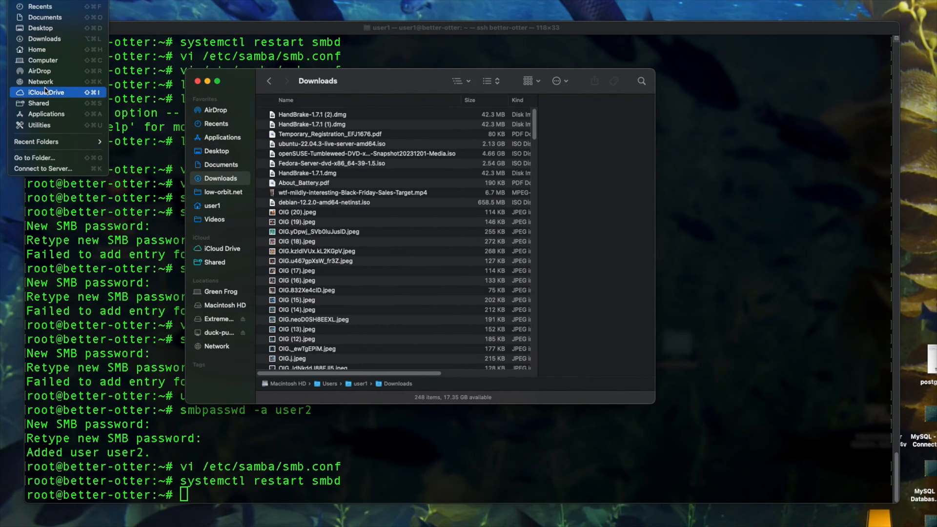
- Bring up Connect to Server with smb://better-otter/storage1 as the address
left_click(43, 168)
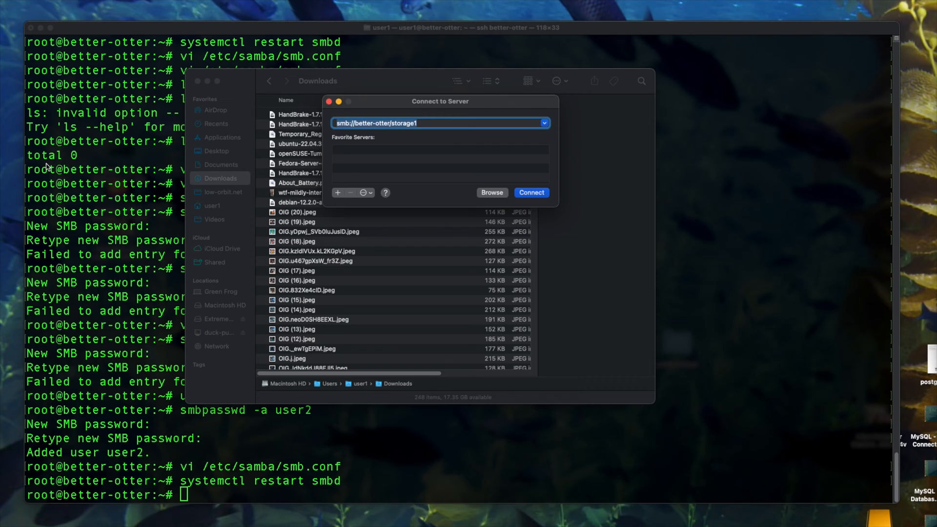
mouse_move(528, 202)
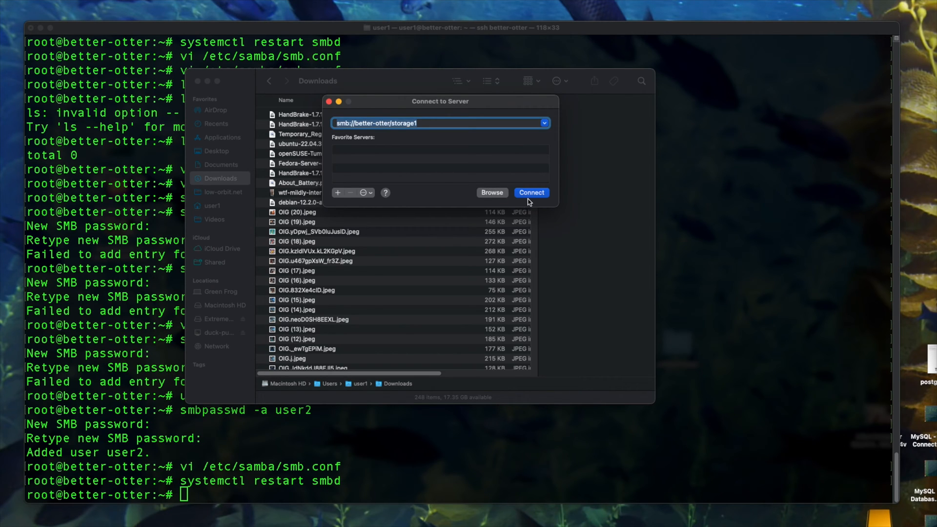
- Connect to better-otter and mount storage1, shown empty with 230.99 GB available
left_click(531, 192)
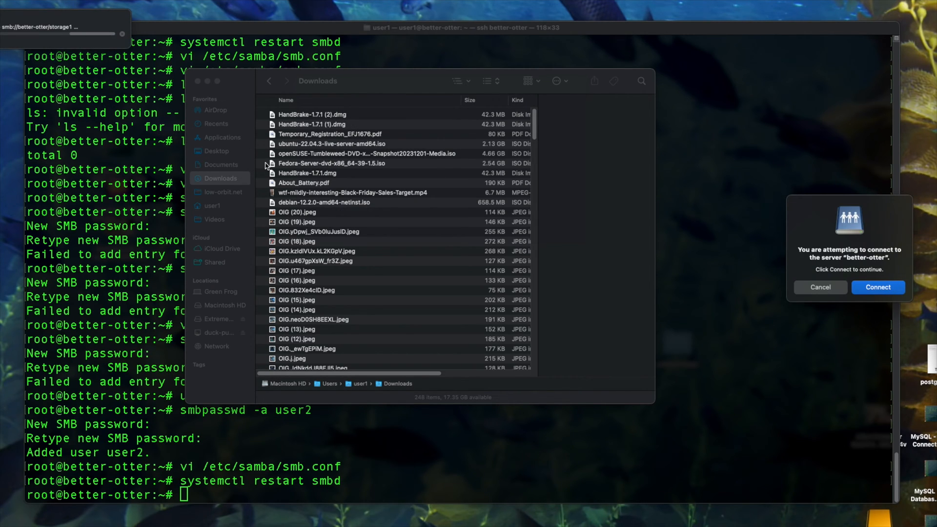
left_click(877, 287)
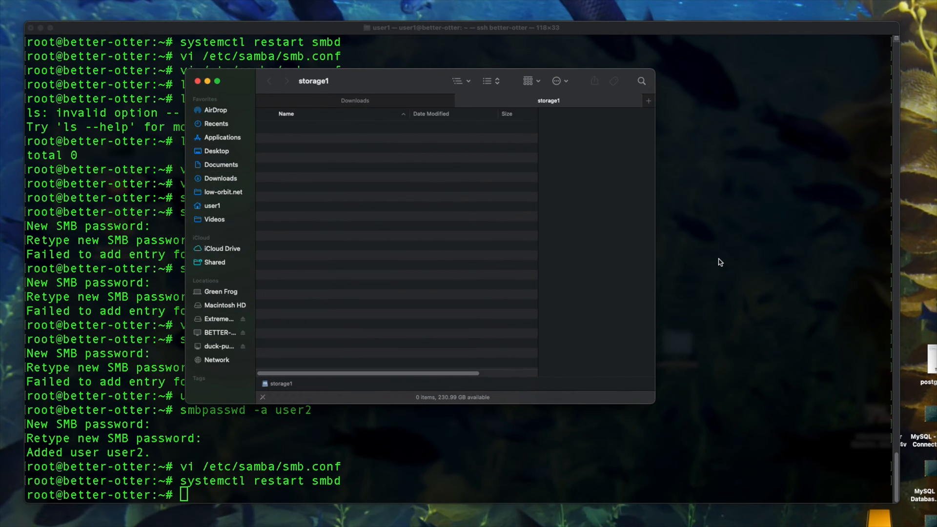
mouse_move(400, 259)
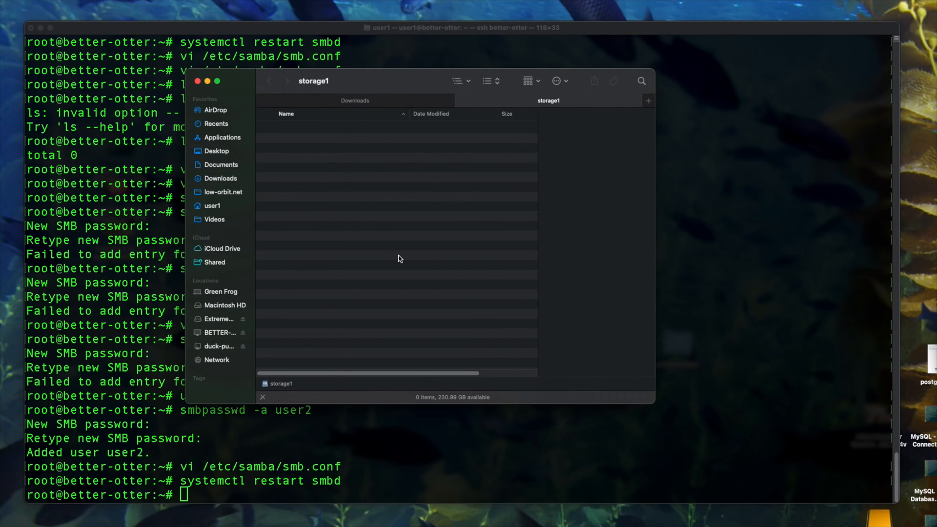